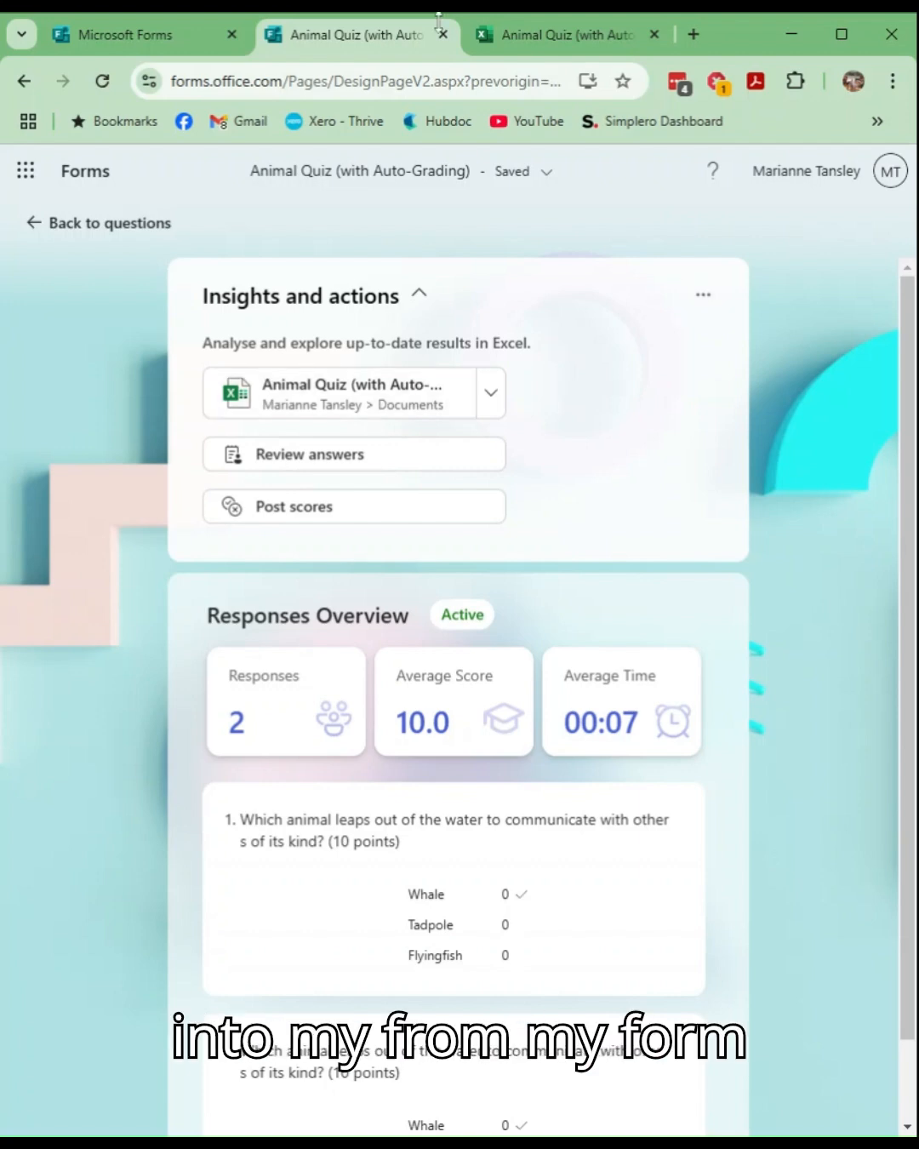
# View the quiz's Responses overview and glance through its summary stats
pyautogui.click(97, 221)
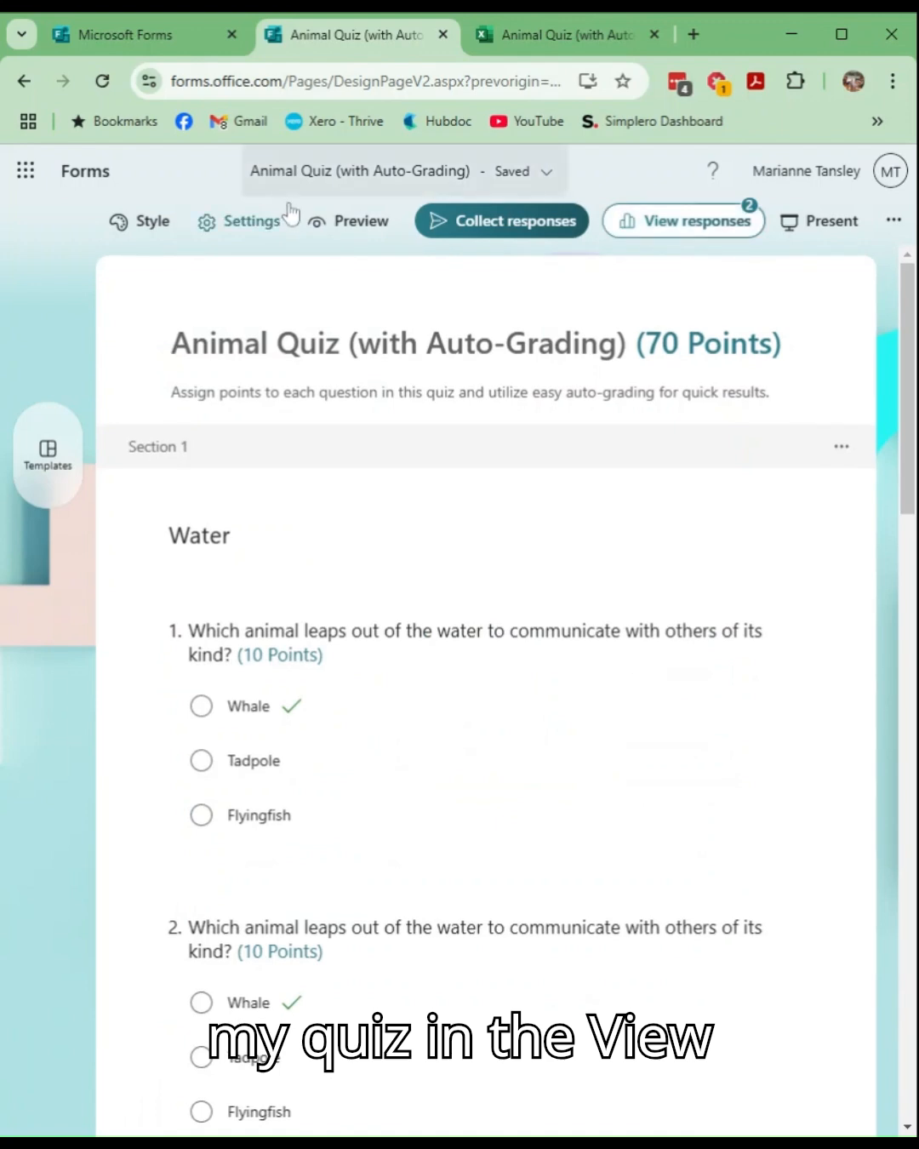
pyautogui.click(684, 222)
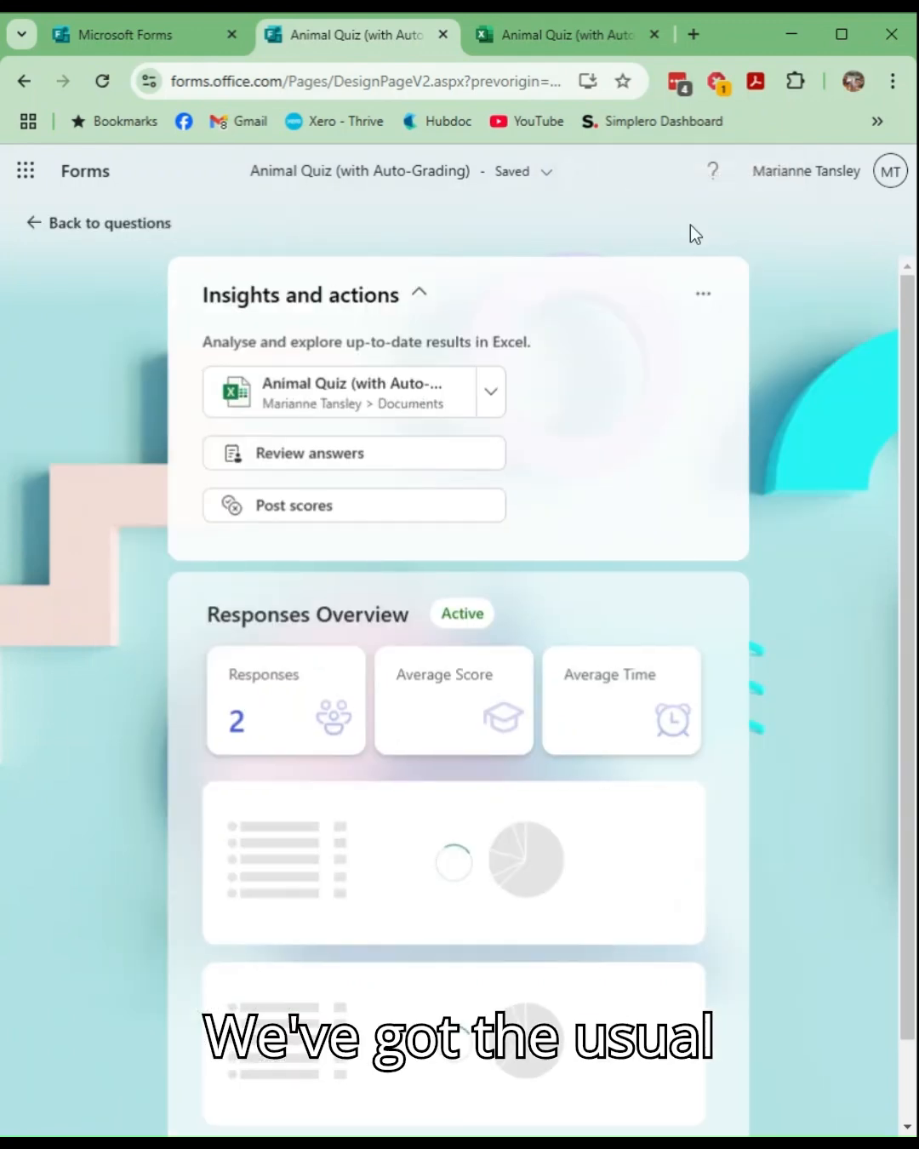
pyautogui.scroll(-3)
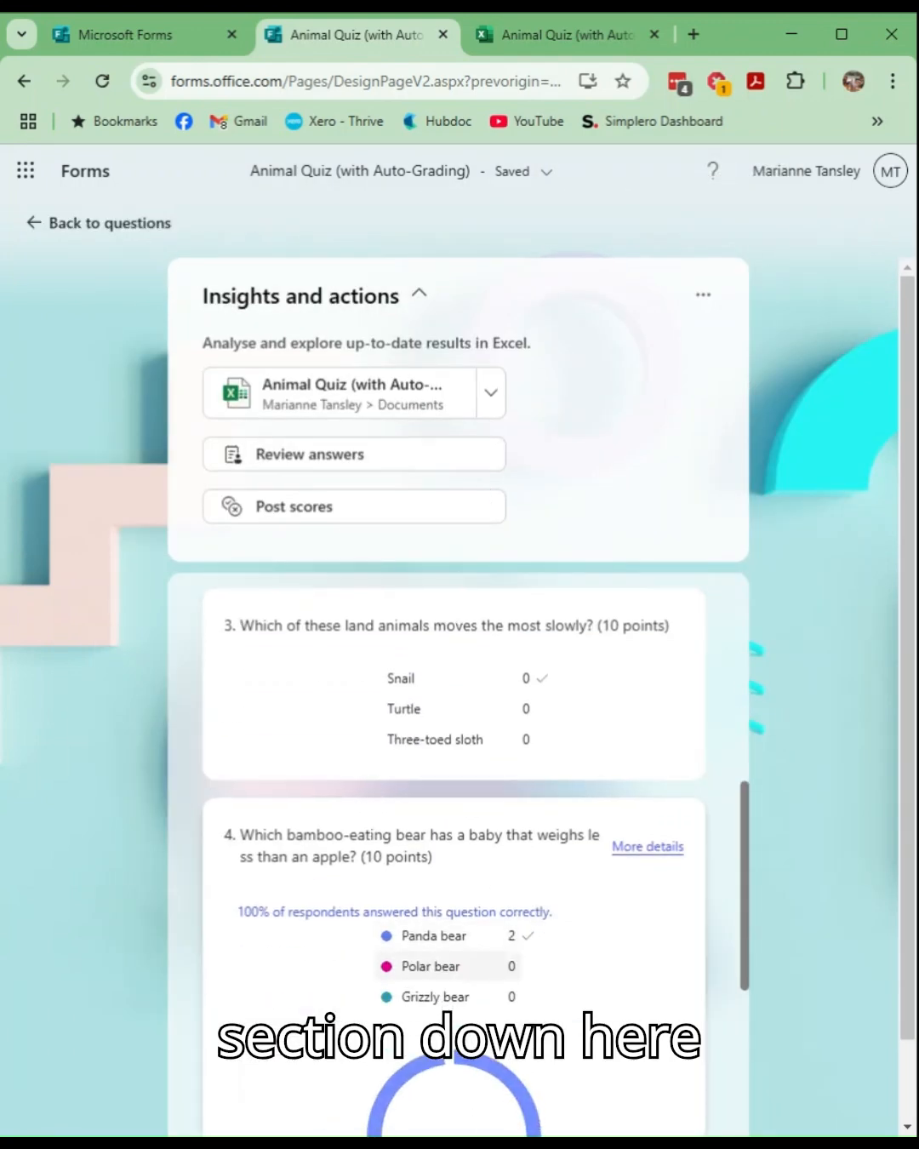
pyautogui.scroll(3)
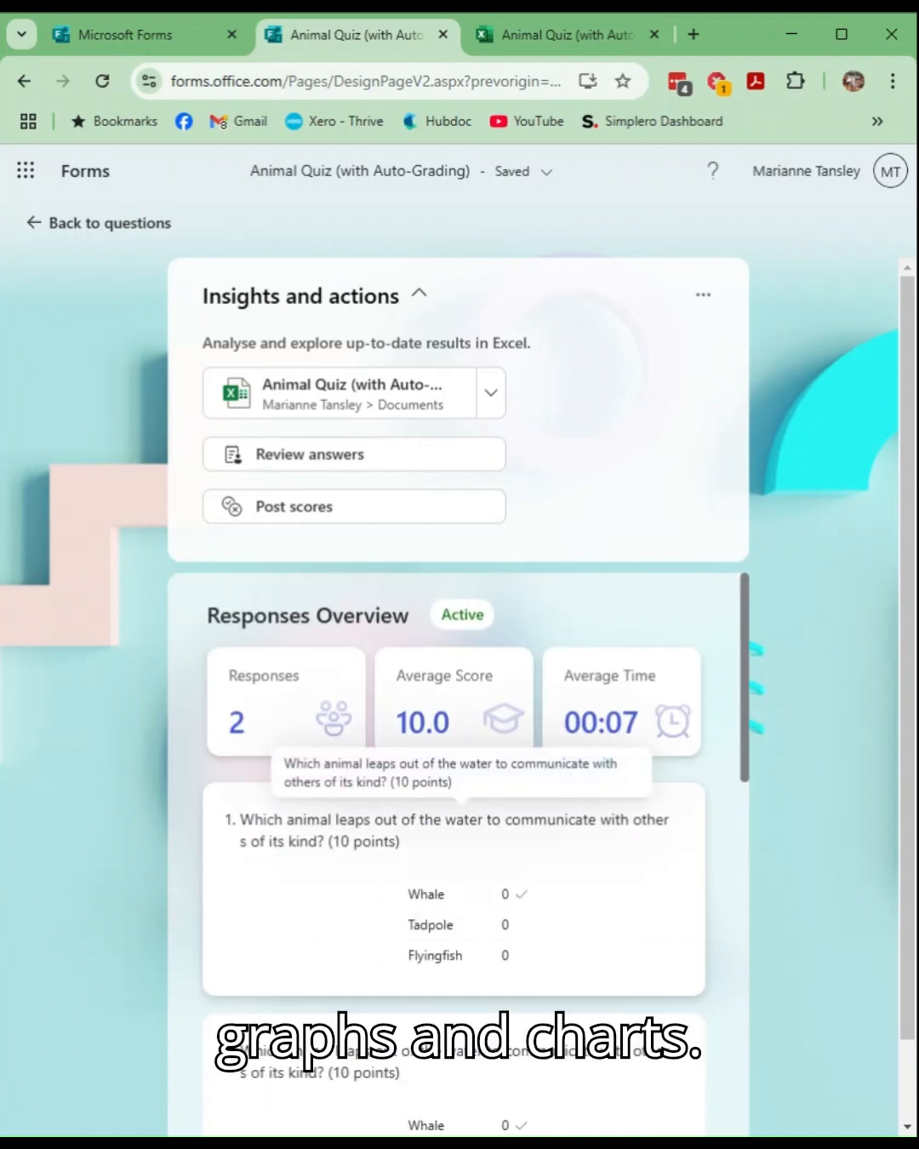
pyautogui.moveTo(633, 752)
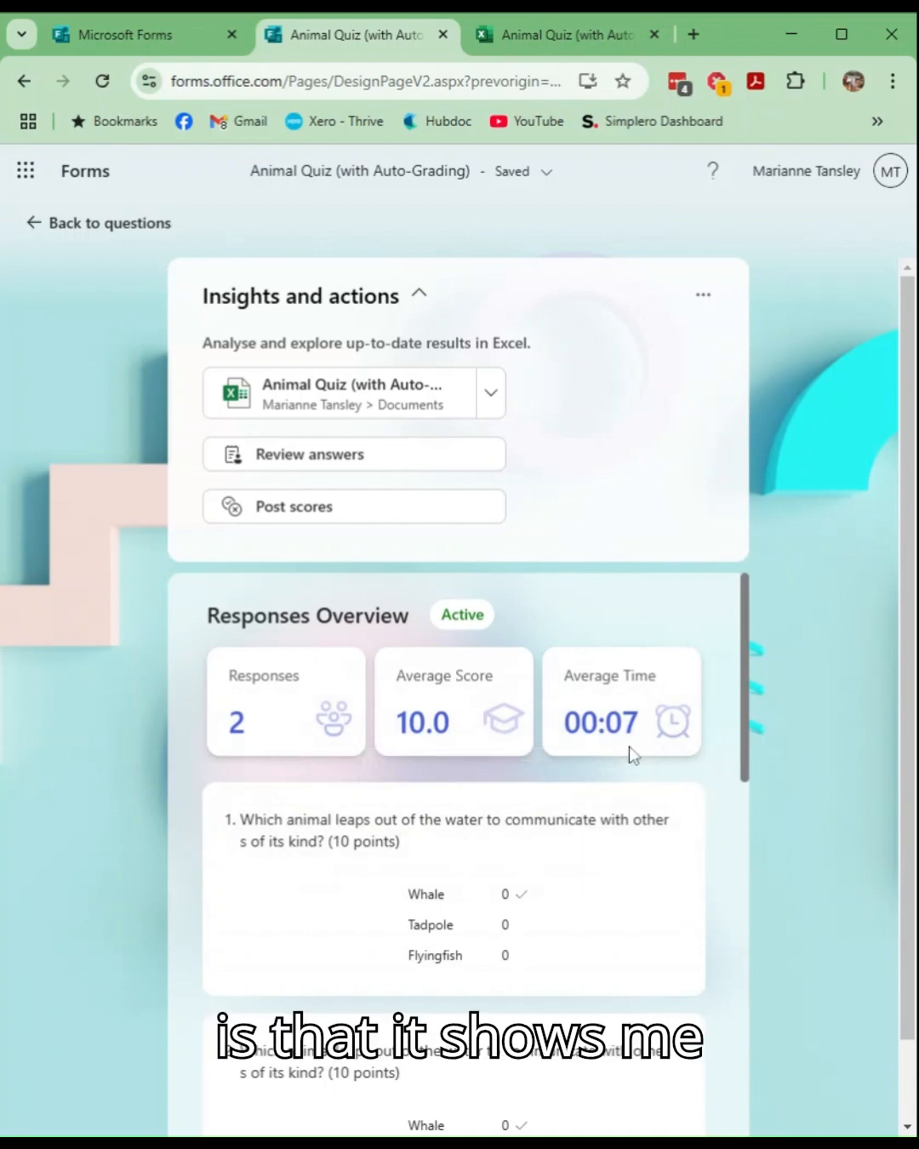
pyautogui.moveTo(272, 751)
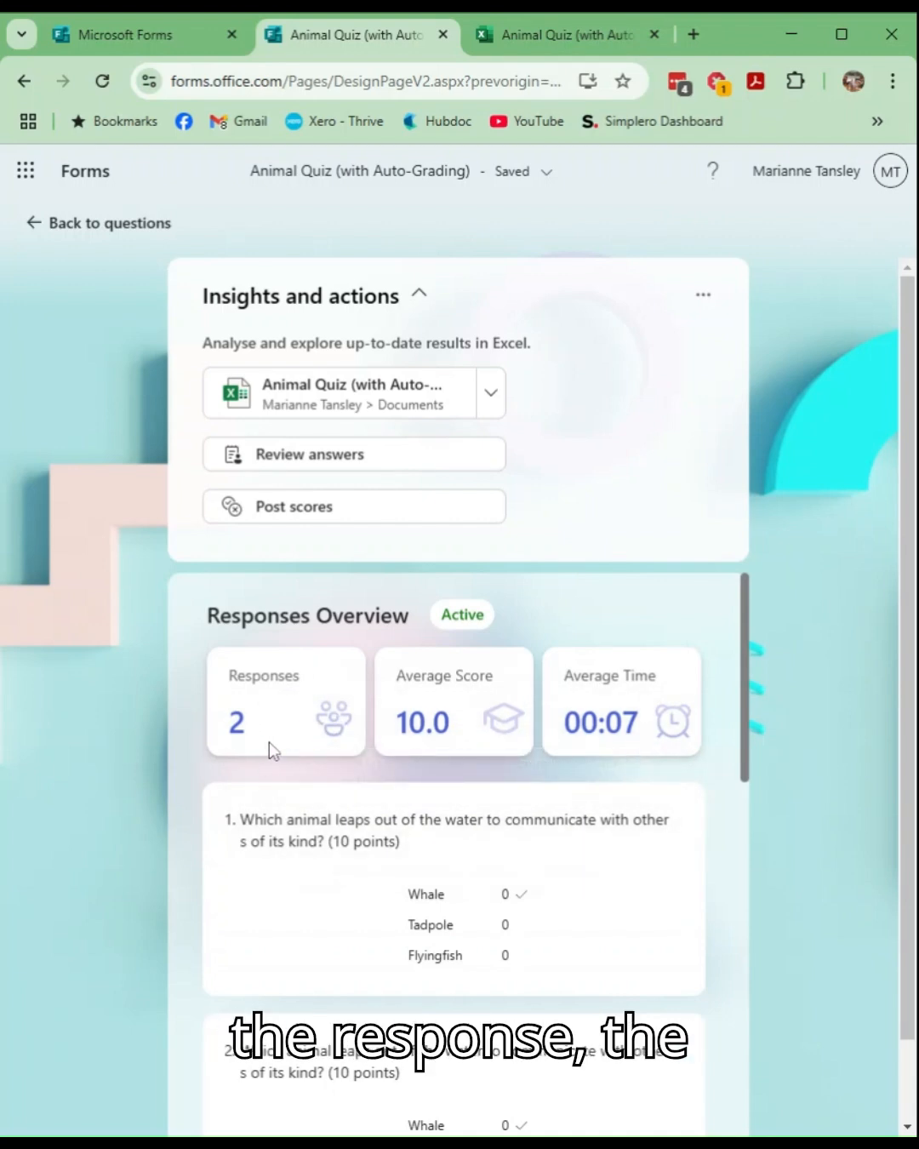
pyautogui.moveTo(467, 724)
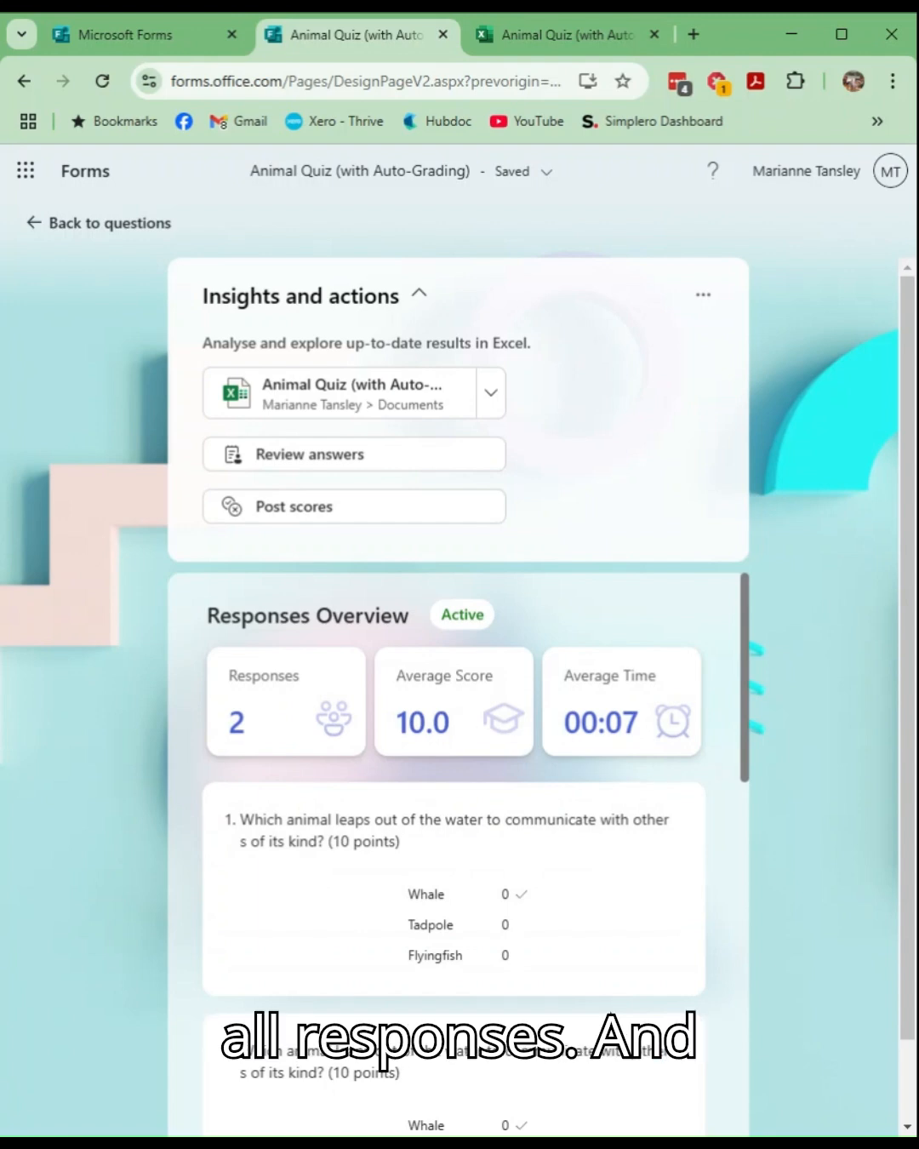
pyautogui.moveTo(746, 684)
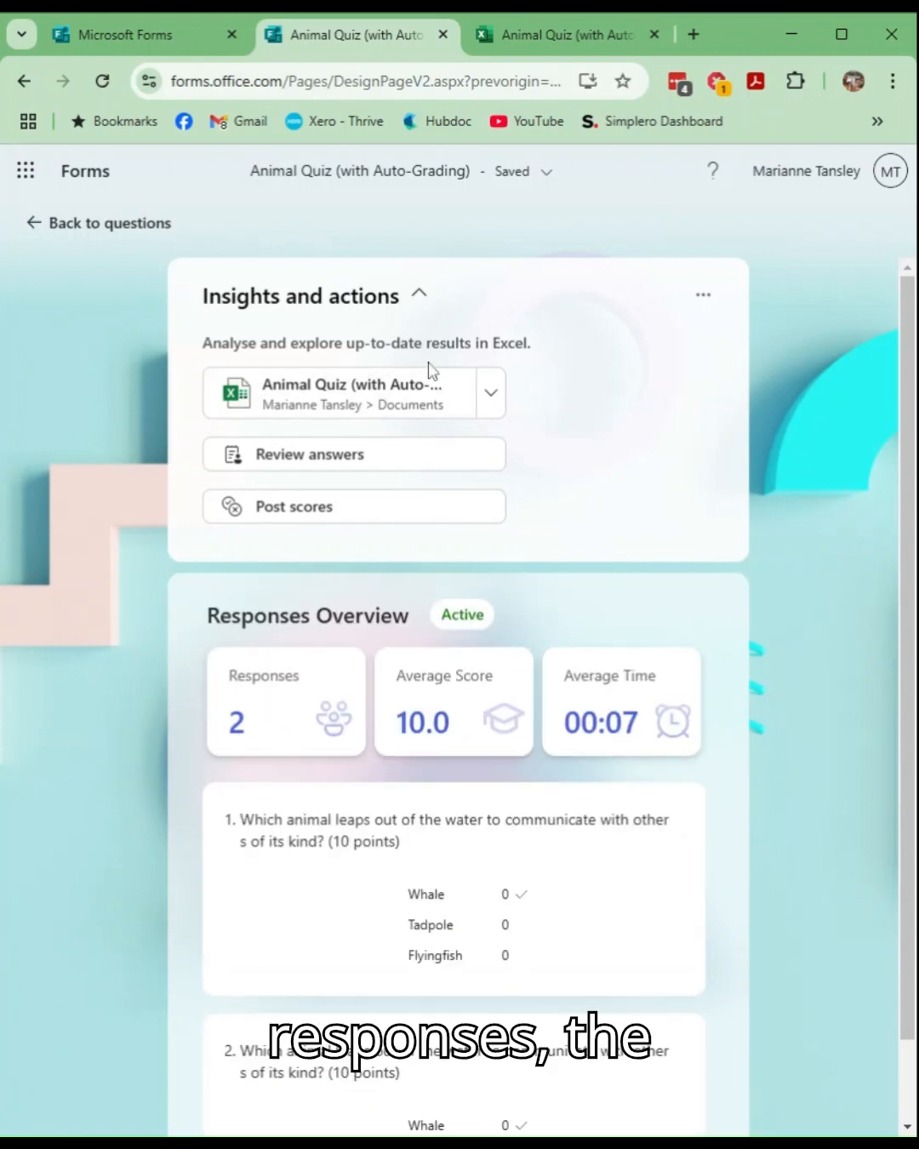
# View the linked responses workbook in Excel for the web, scanning across the answer, points and feedback columns
pyautogui.click(565, 34)
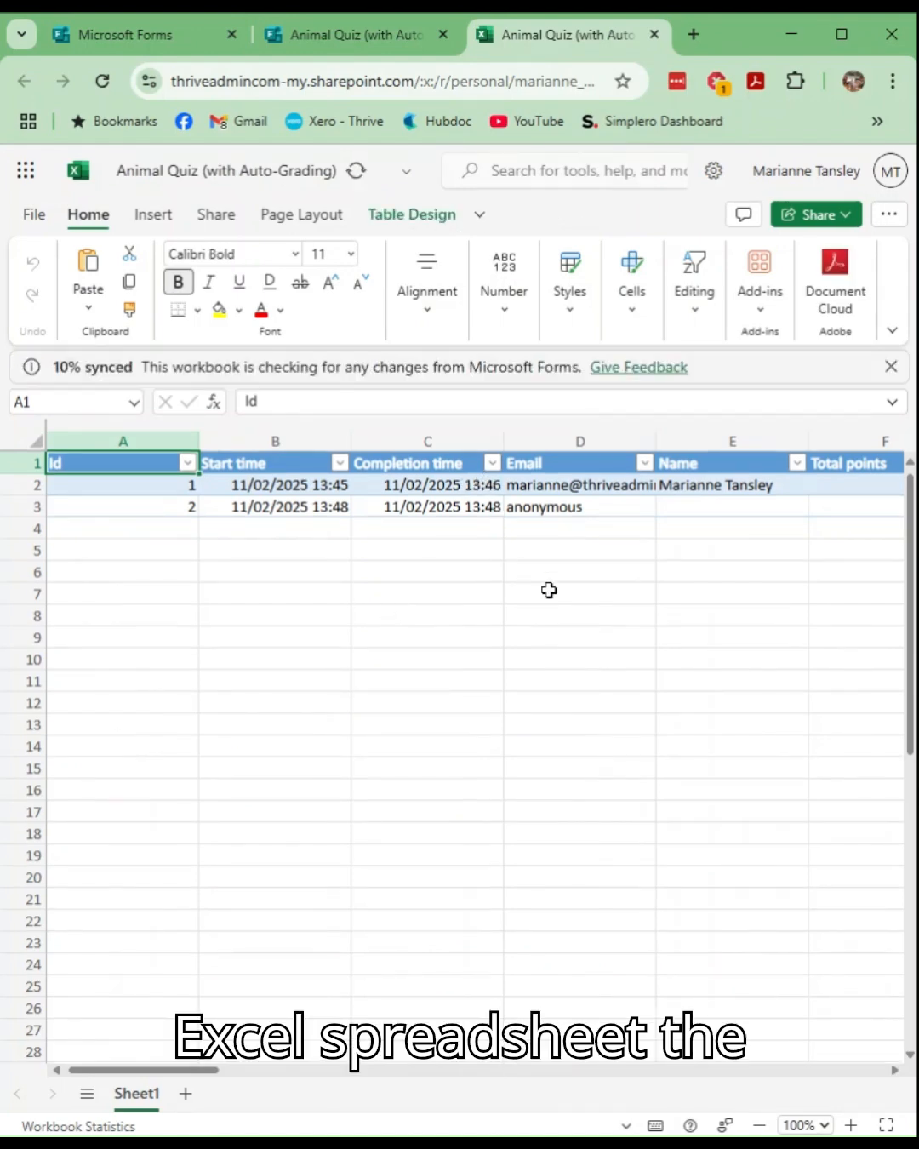
pyautogui.hscroll(3)
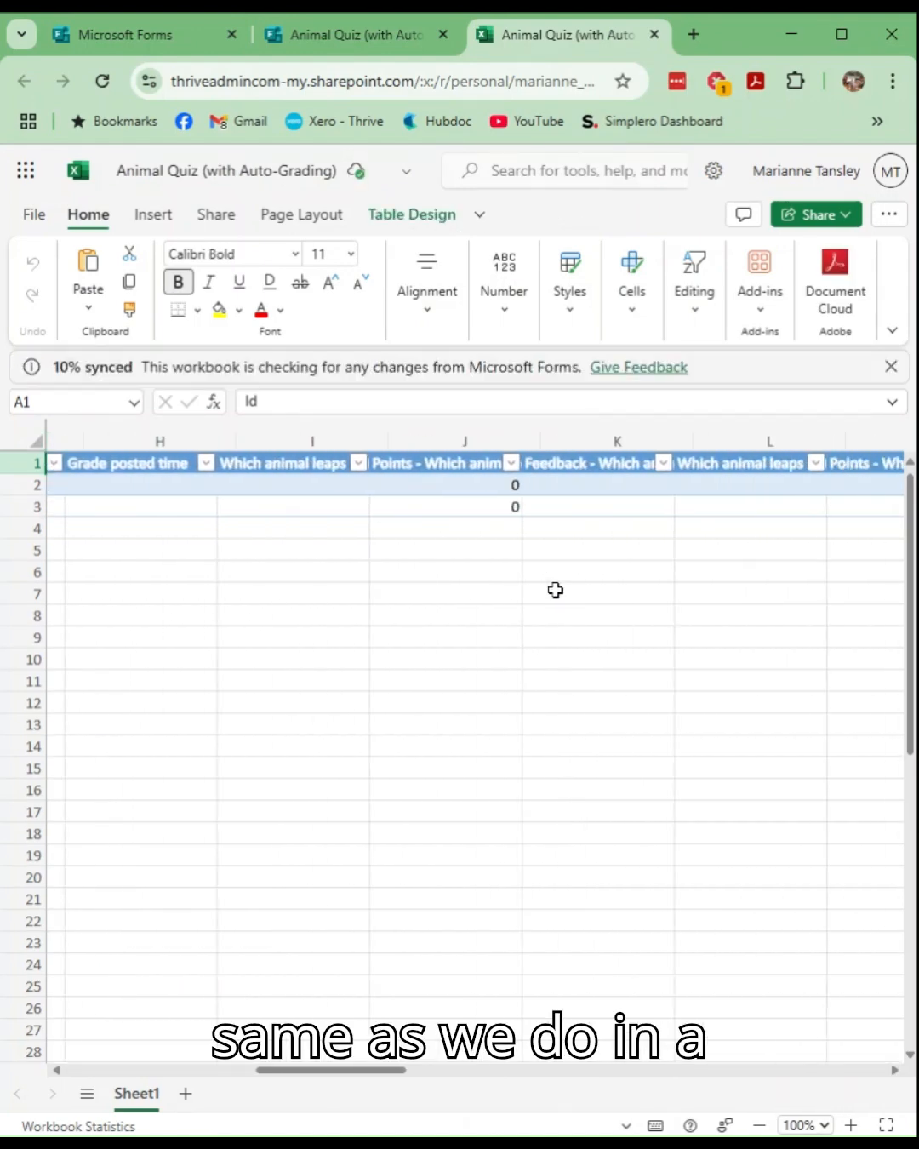
pyautogui.hscroll(3)
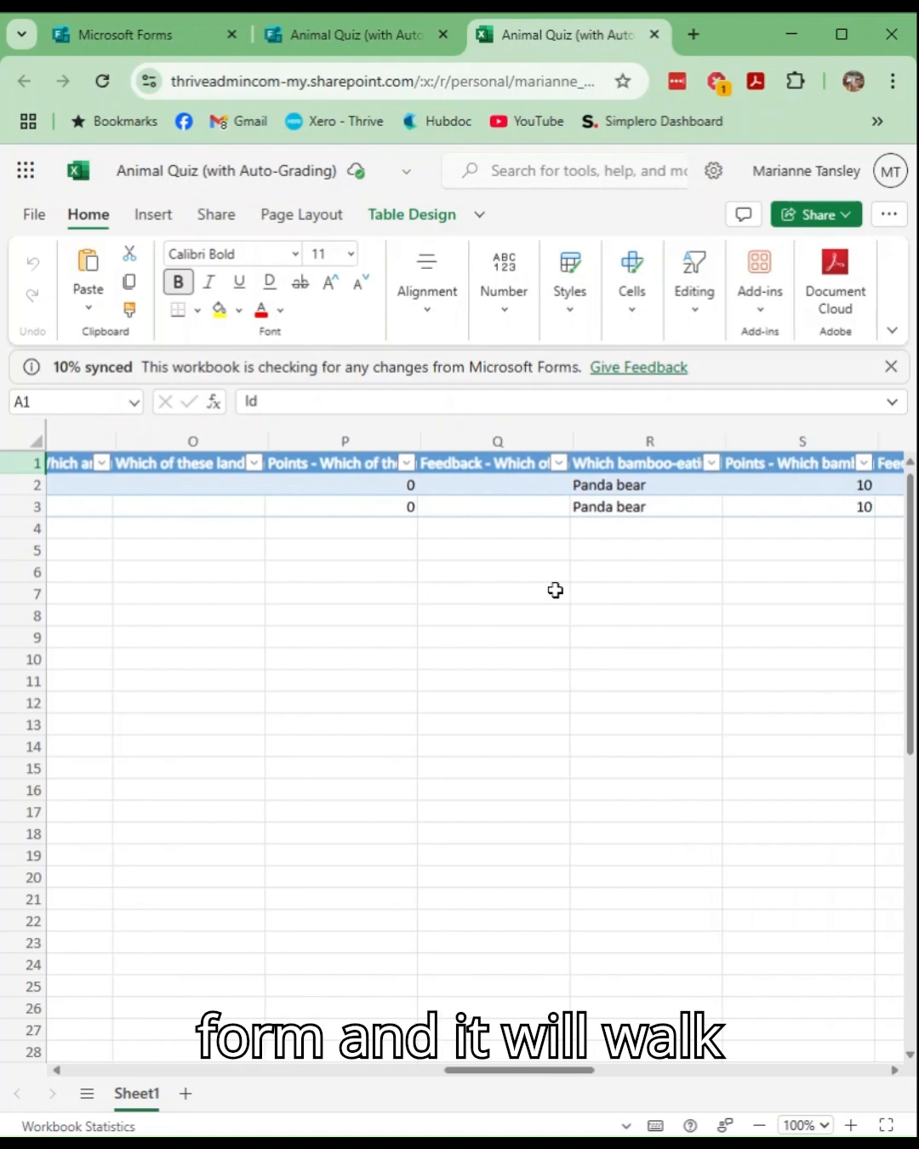
pyautogui.hscroll(3)
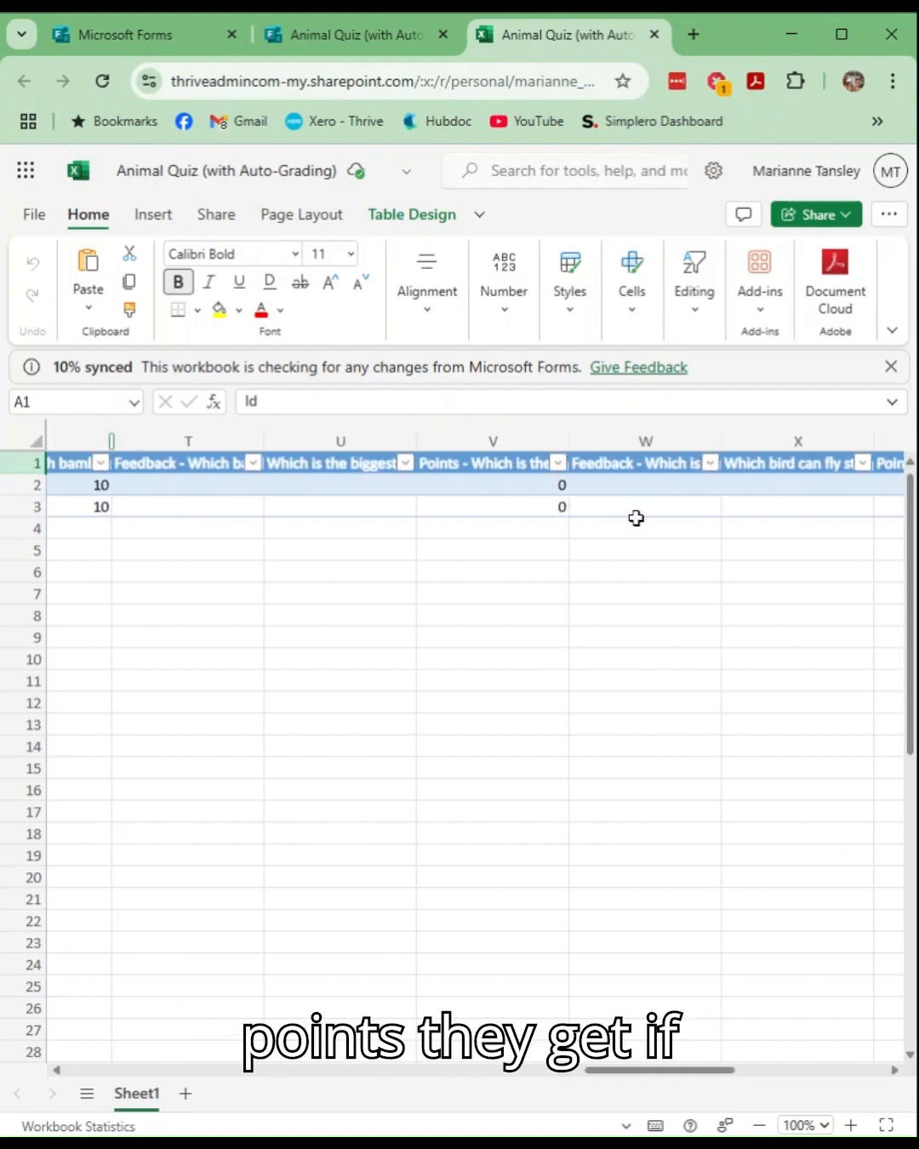
pyautogui.hscroll(3)
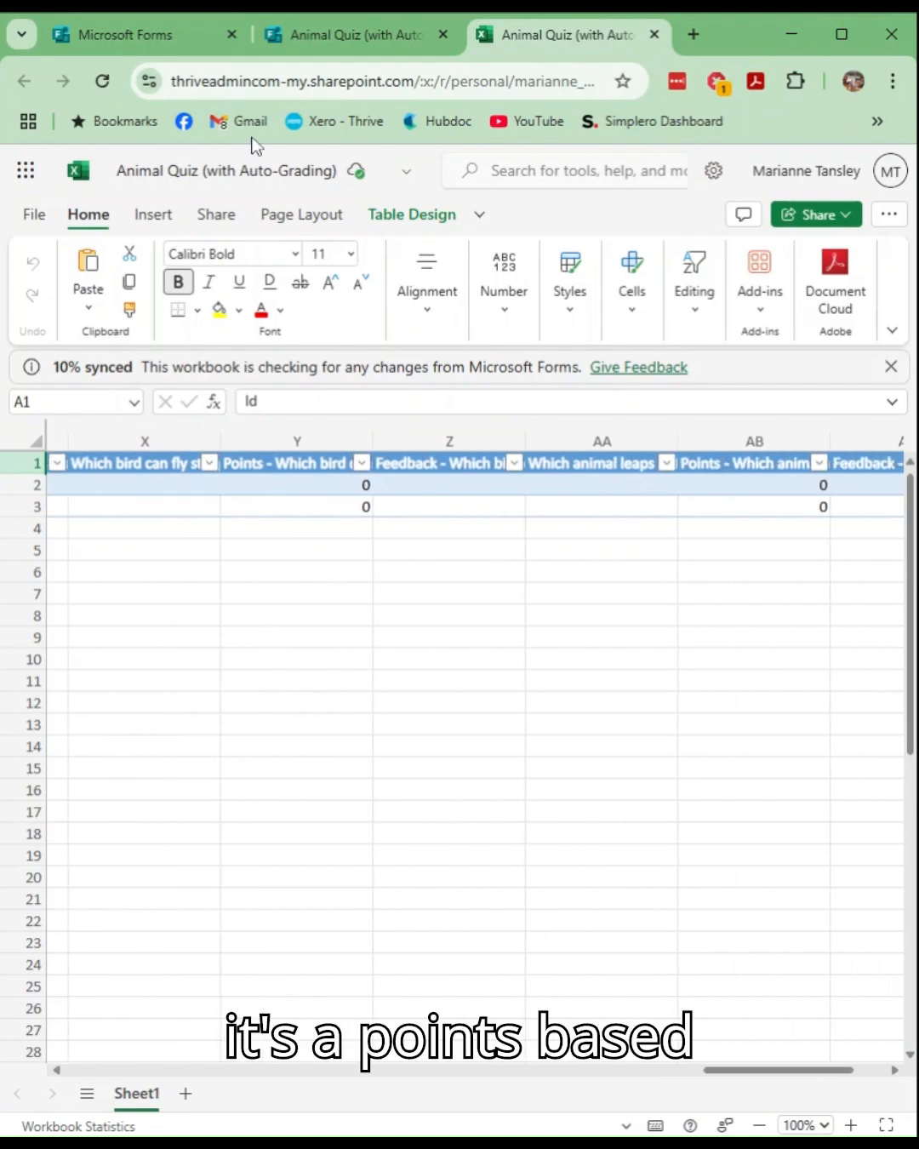
# Review respondent 1's answers (10/70 points), scrolling through the graded questions
pyautogui.click(354, 34)
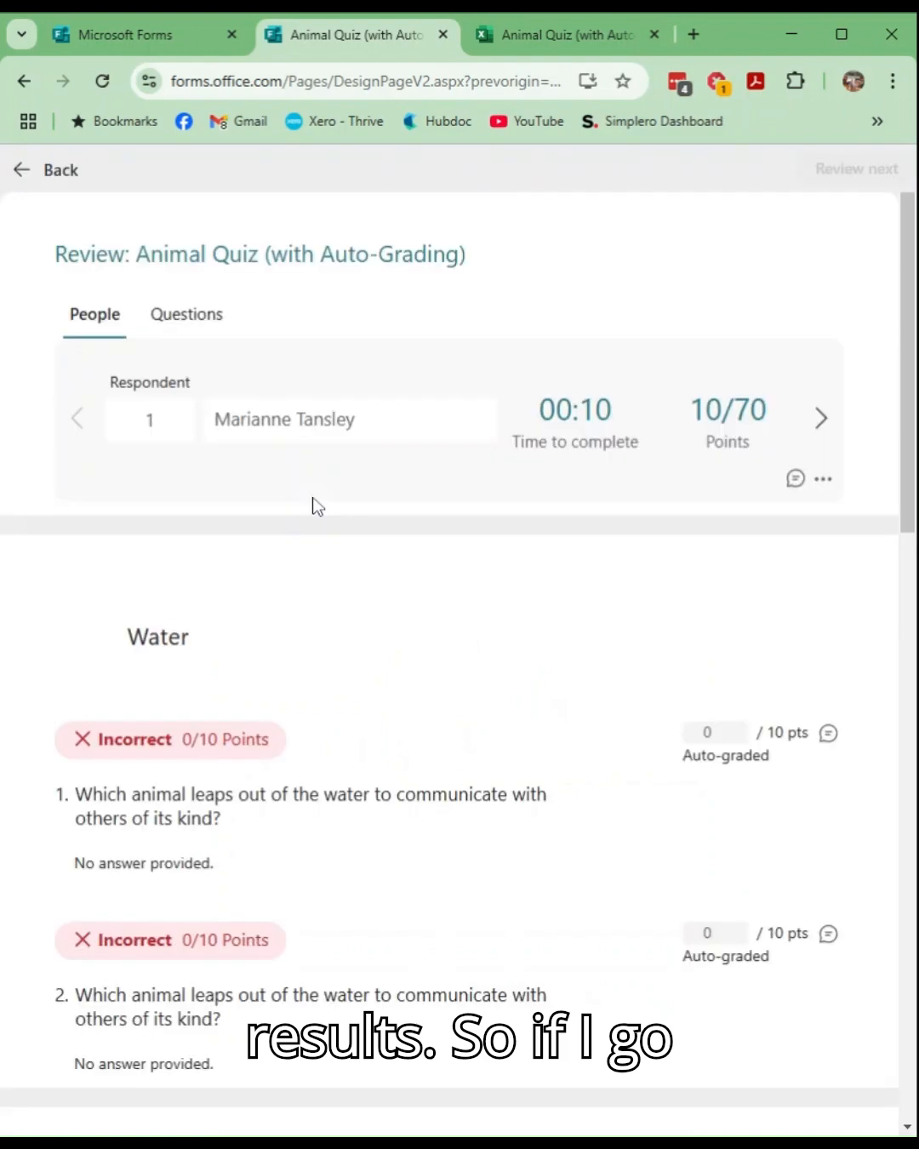
pyautogui.scroll(-3)
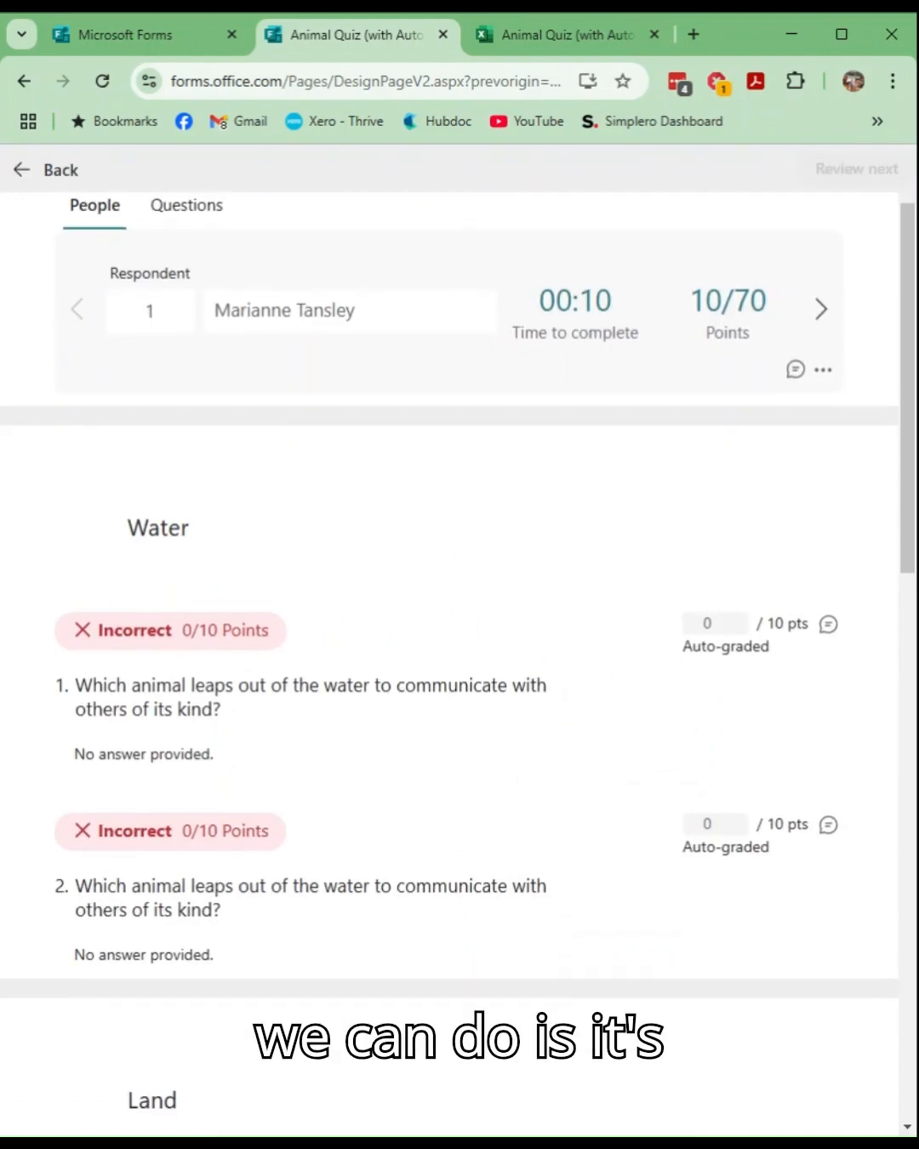
pyautogui.scroll(-3)
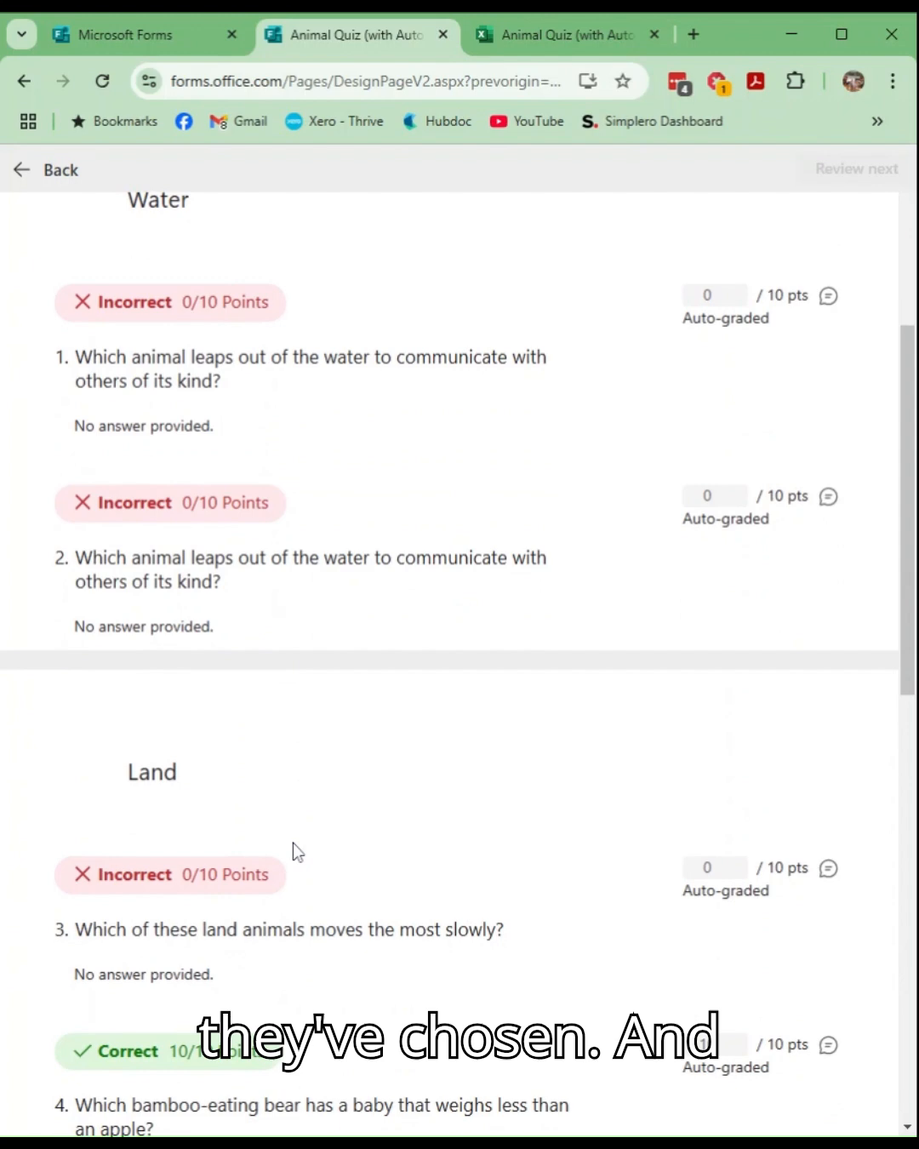
pyautogui.scroll(-3)
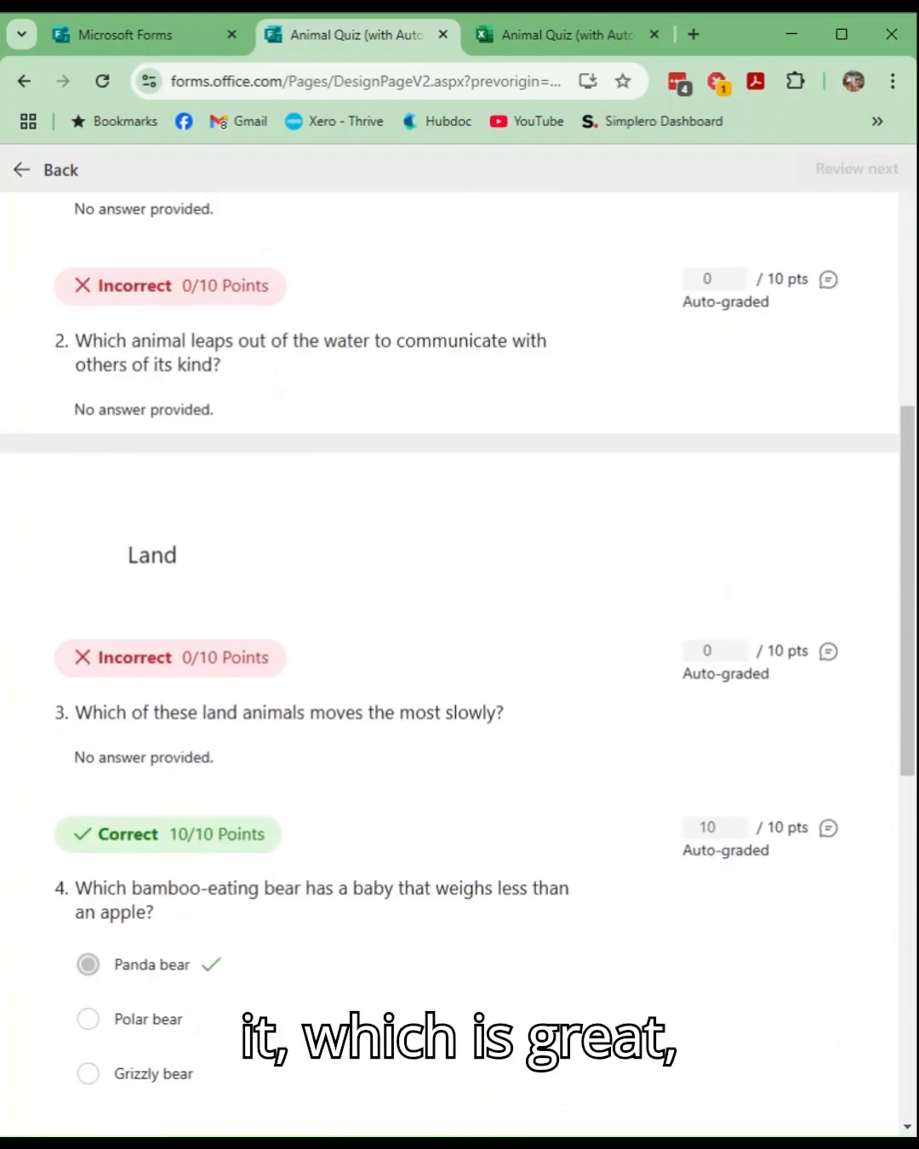
pyautogui.moveTo(808, 667)
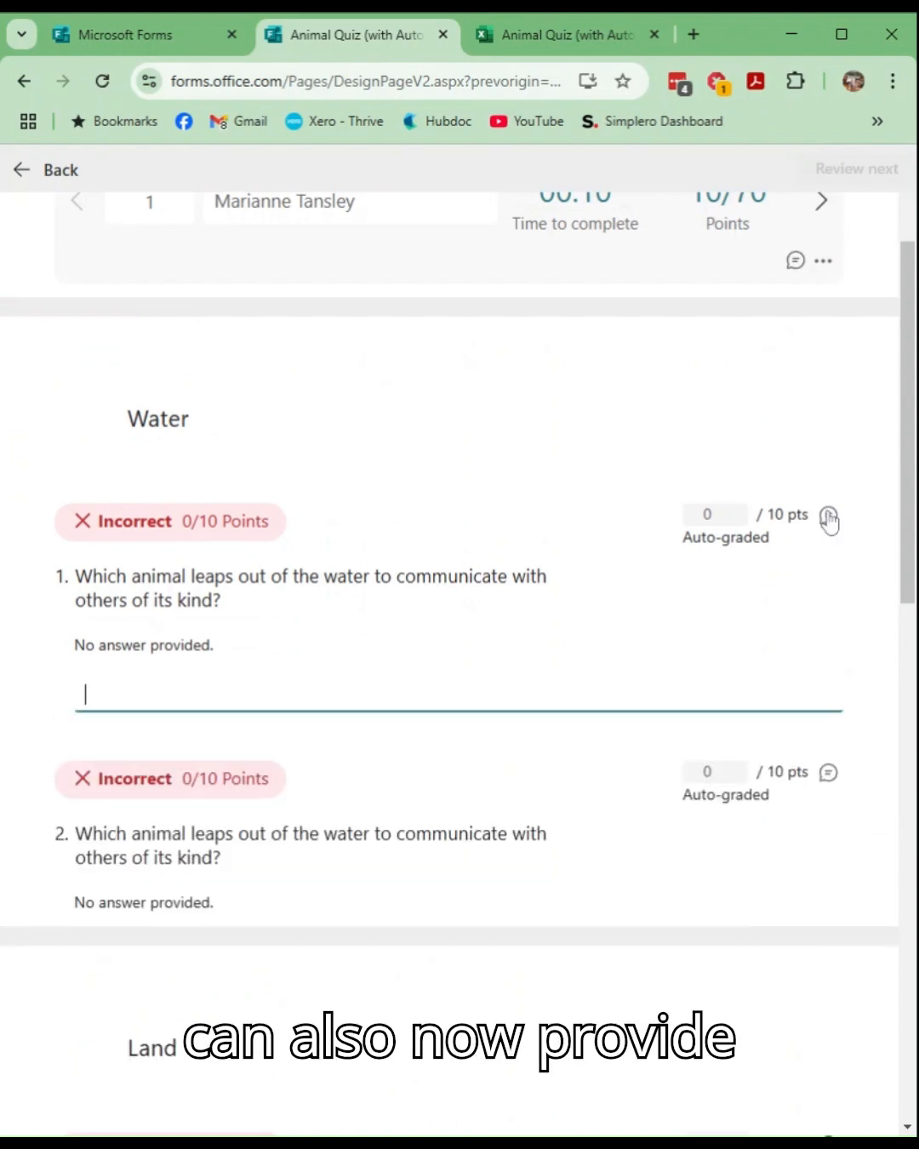
pyautogui.moveTo(815, 545)
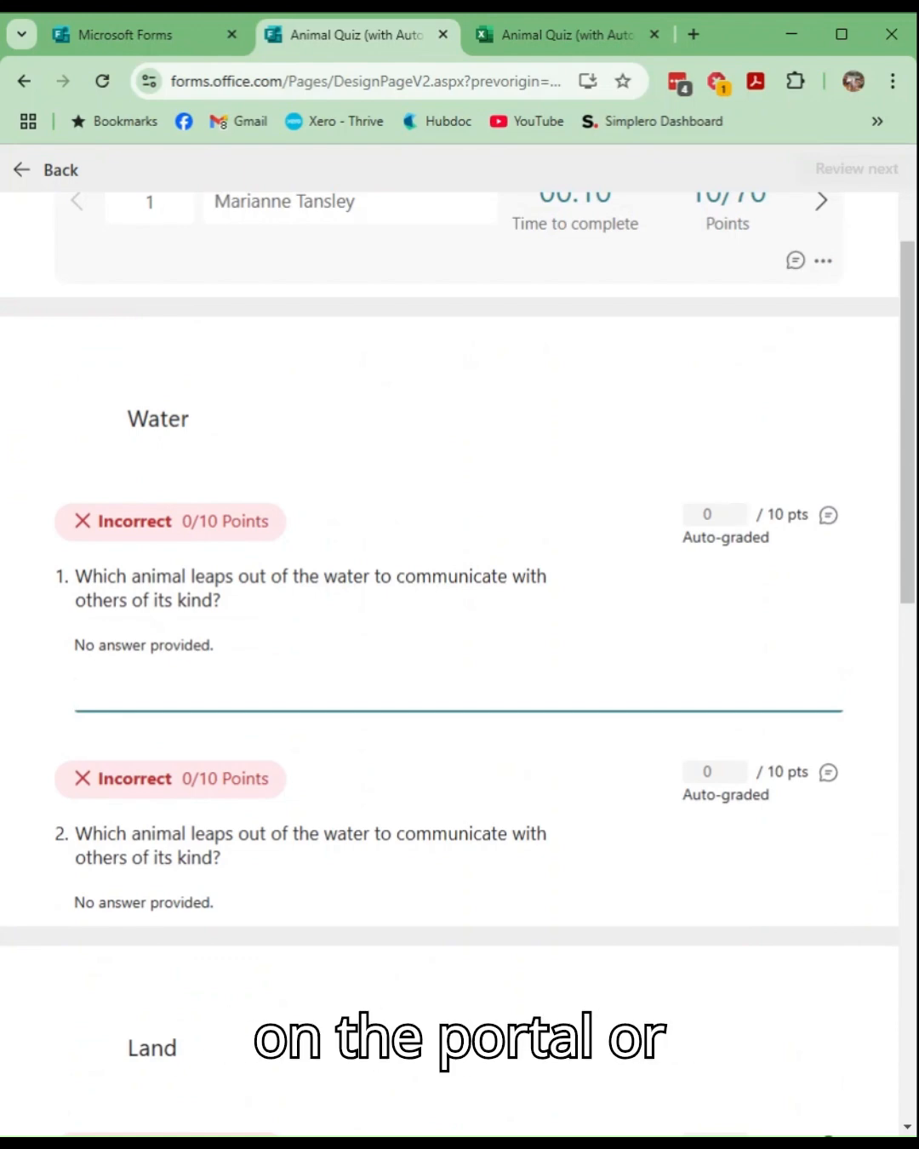
pyautogui.scroll(-3)
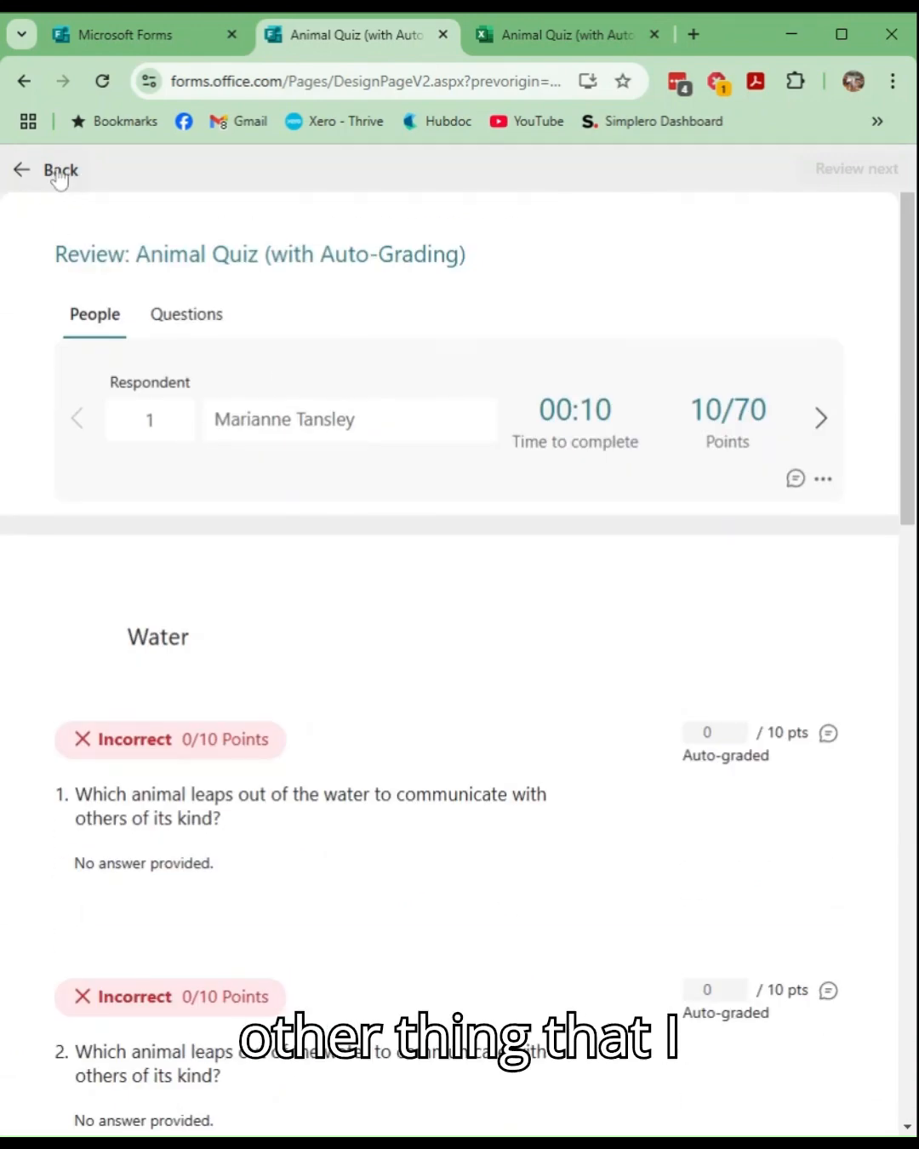
# Go to the Grades page via Post scores and preview the first respondent's graded quiz (10/70)
pyautogui.click(49, 170)
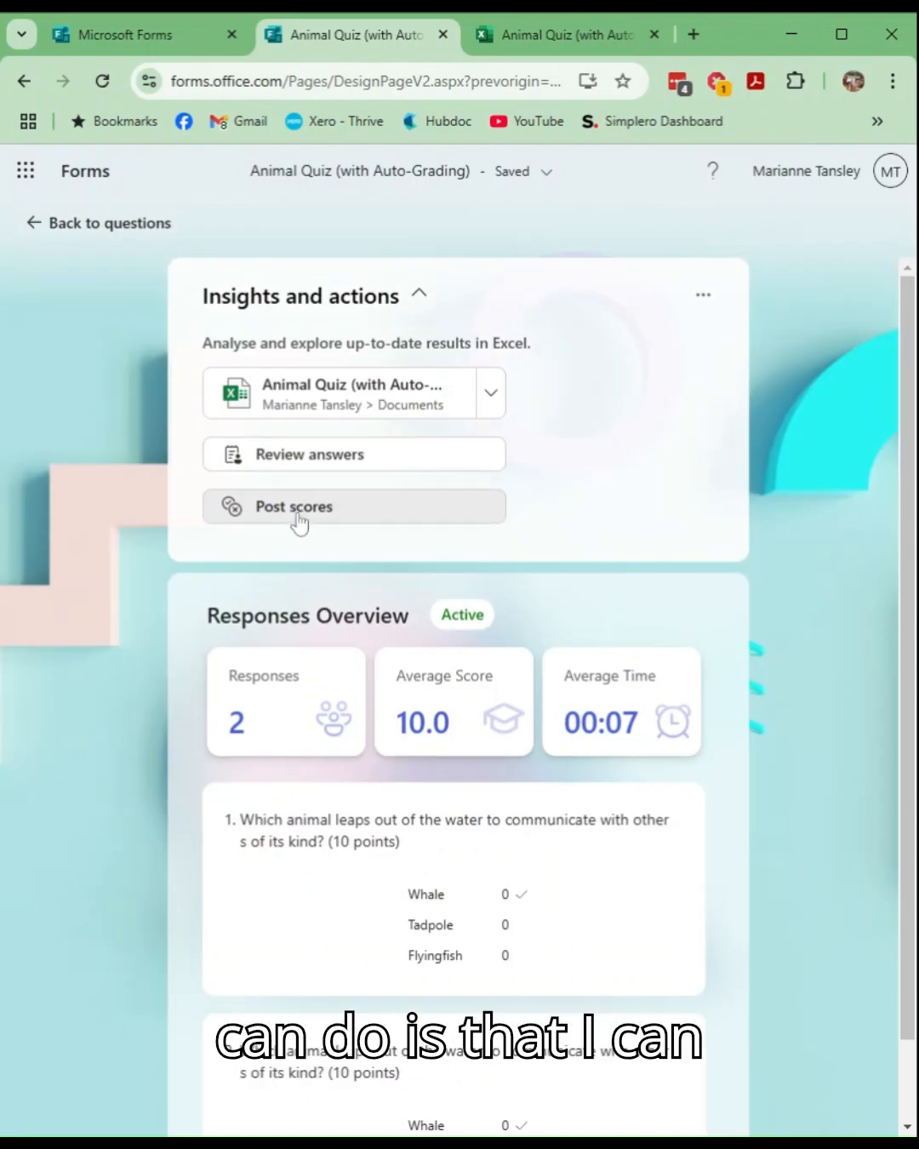
pyautogui.click(293, 507)
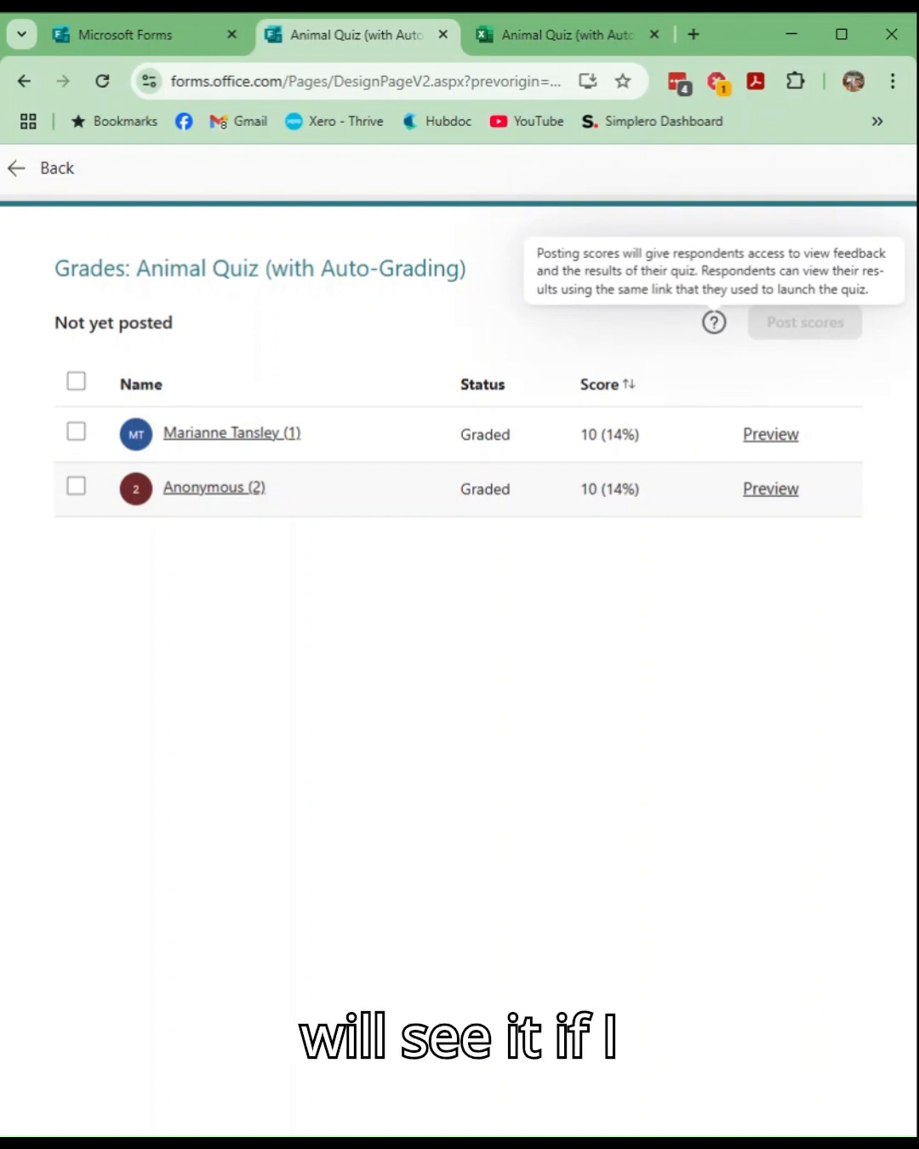
pyautogui.click(770, 434)
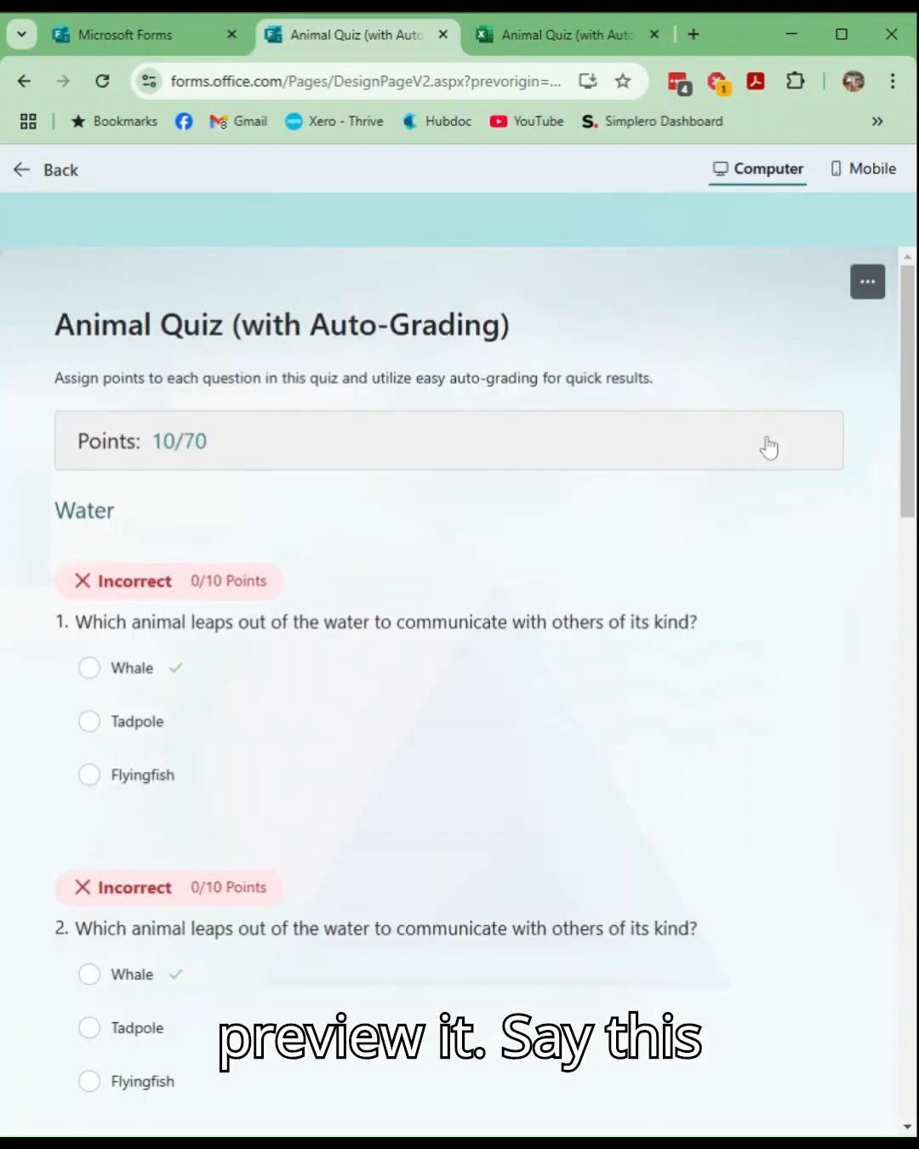
# Scroll through the respondent preview before returning to the Grades list
pyautogui.scroll(-3)
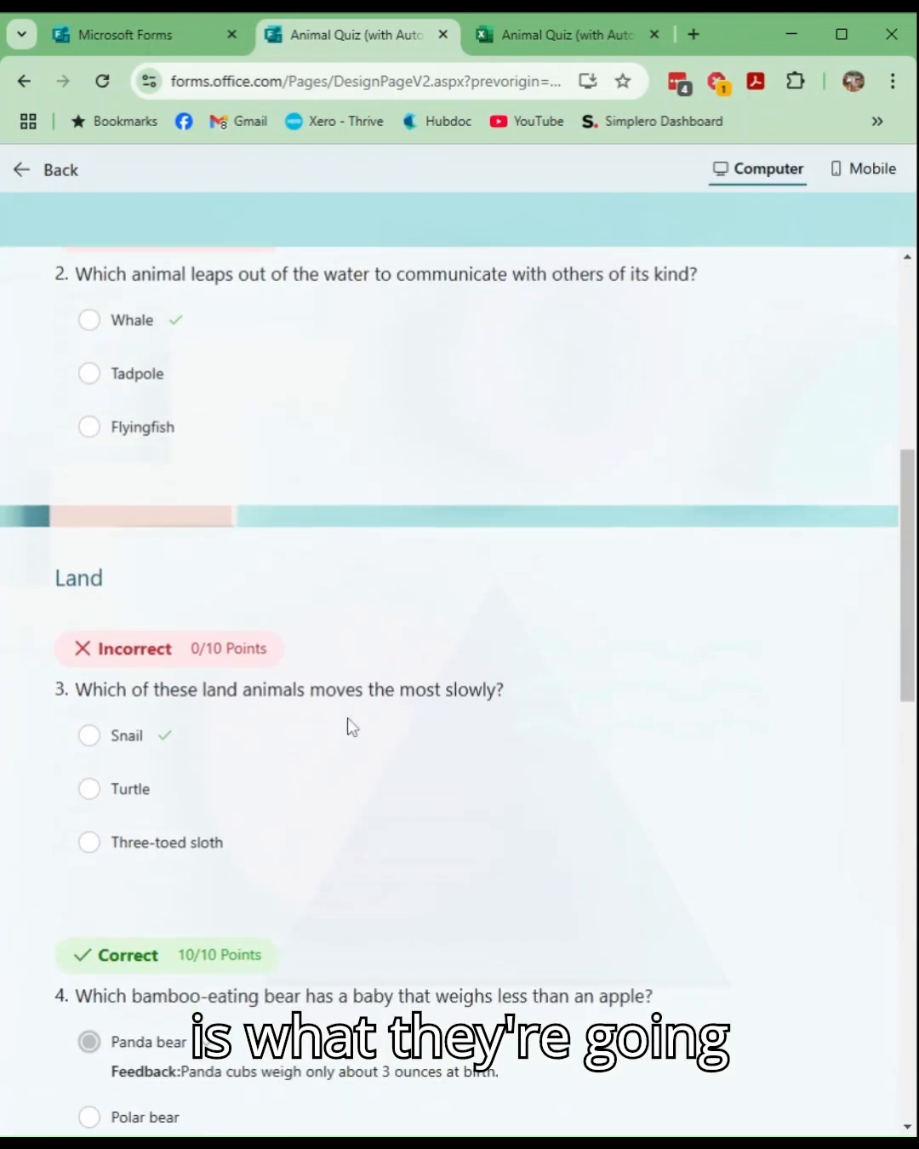
pyautogui.scroll(3)
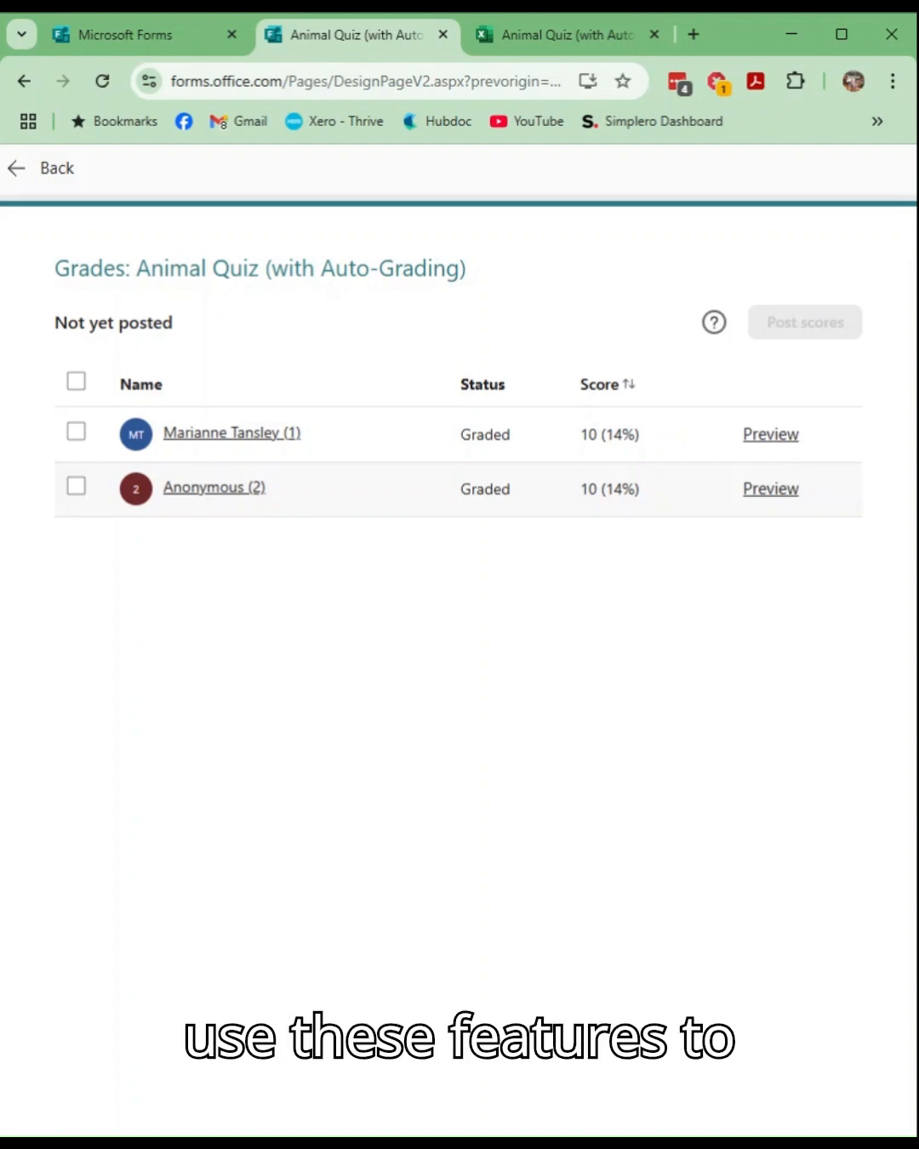
pyautogui.moveTo(126, 446)
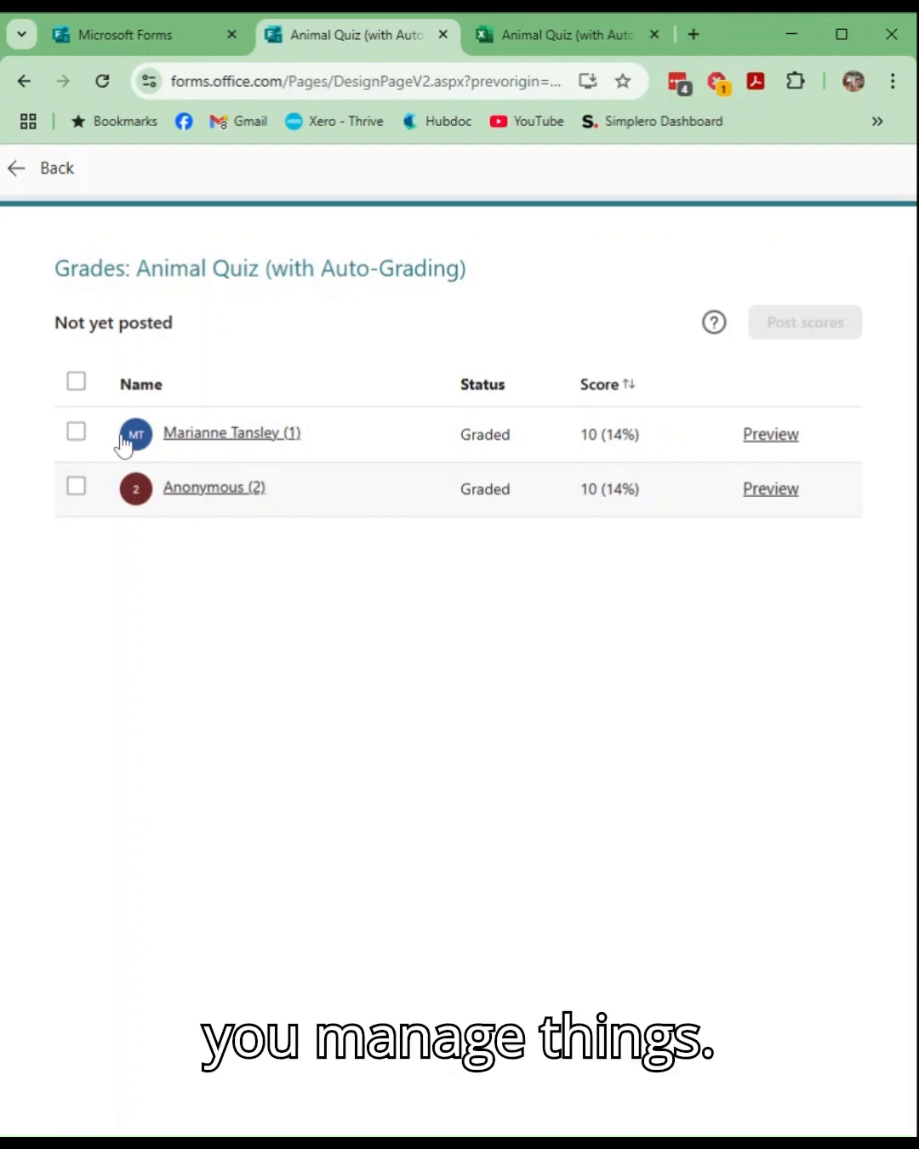